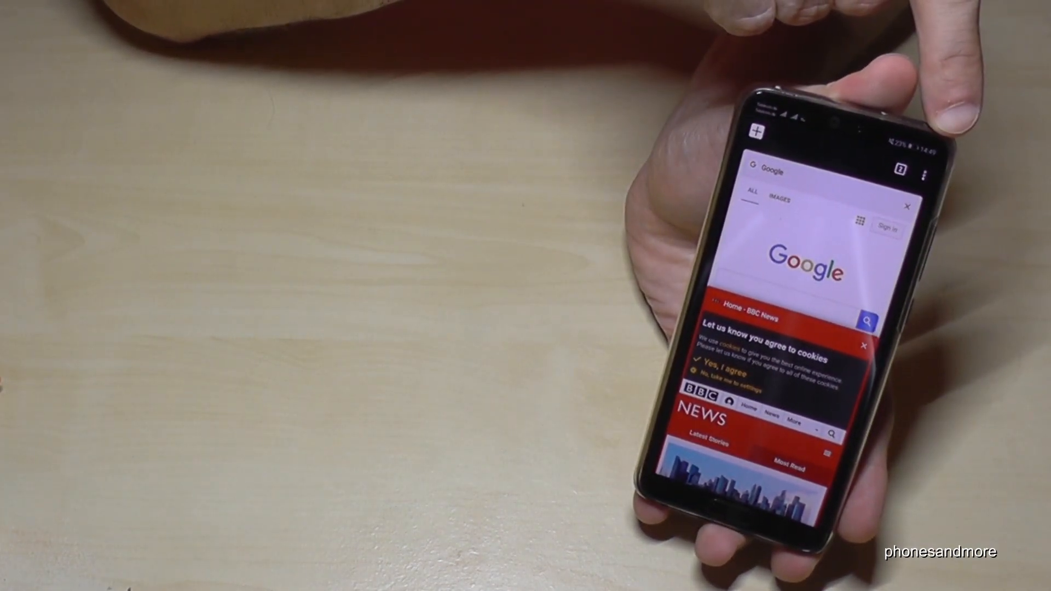
Step: From the tab switcher's three-dot menu, choose 'New incognito tab' to reach 'You've gone incognito'
click(924, 174)
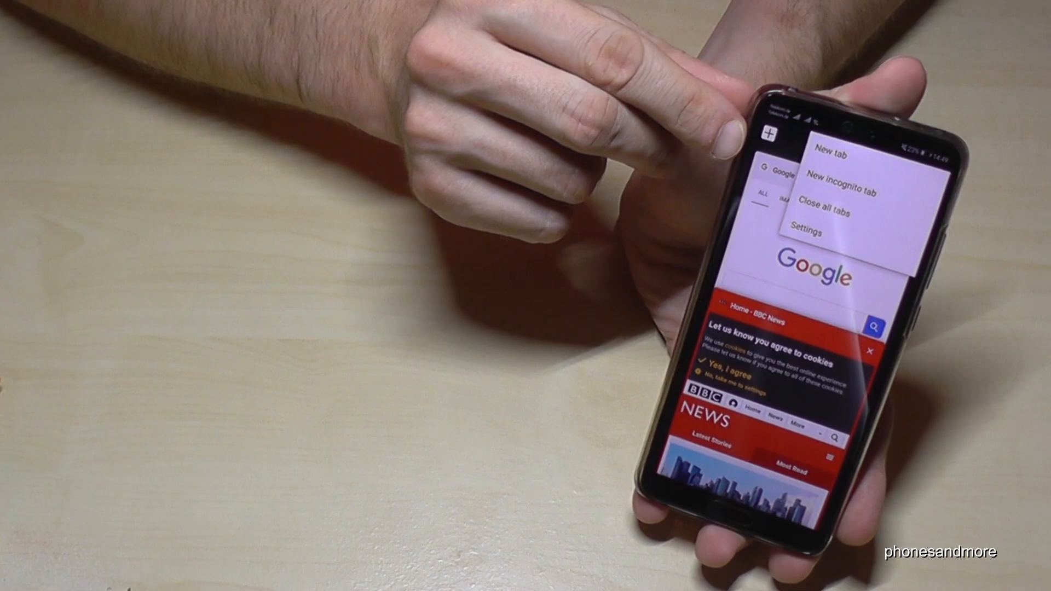
click(847, 192)
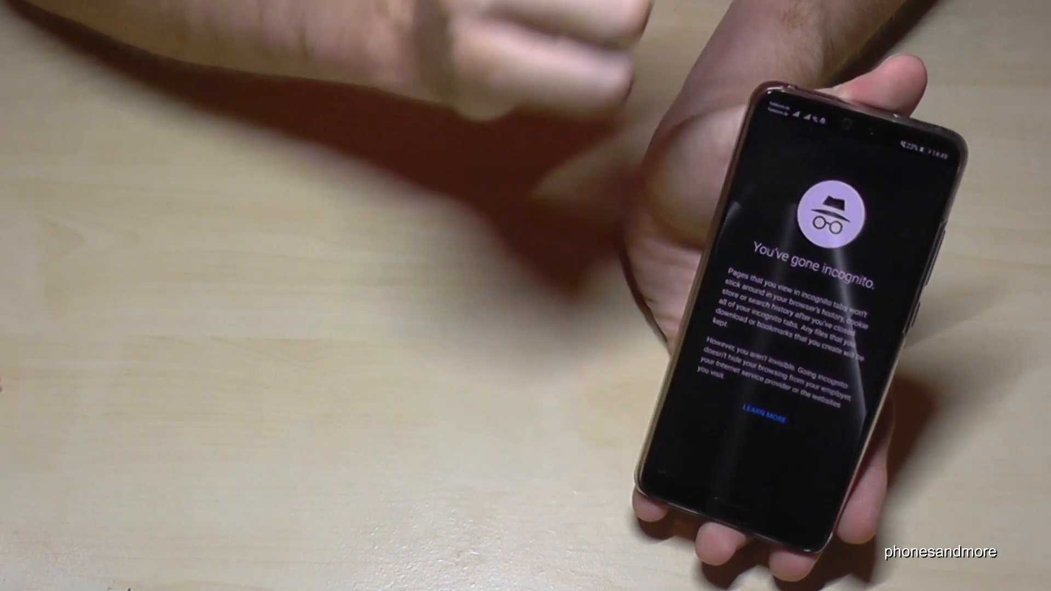